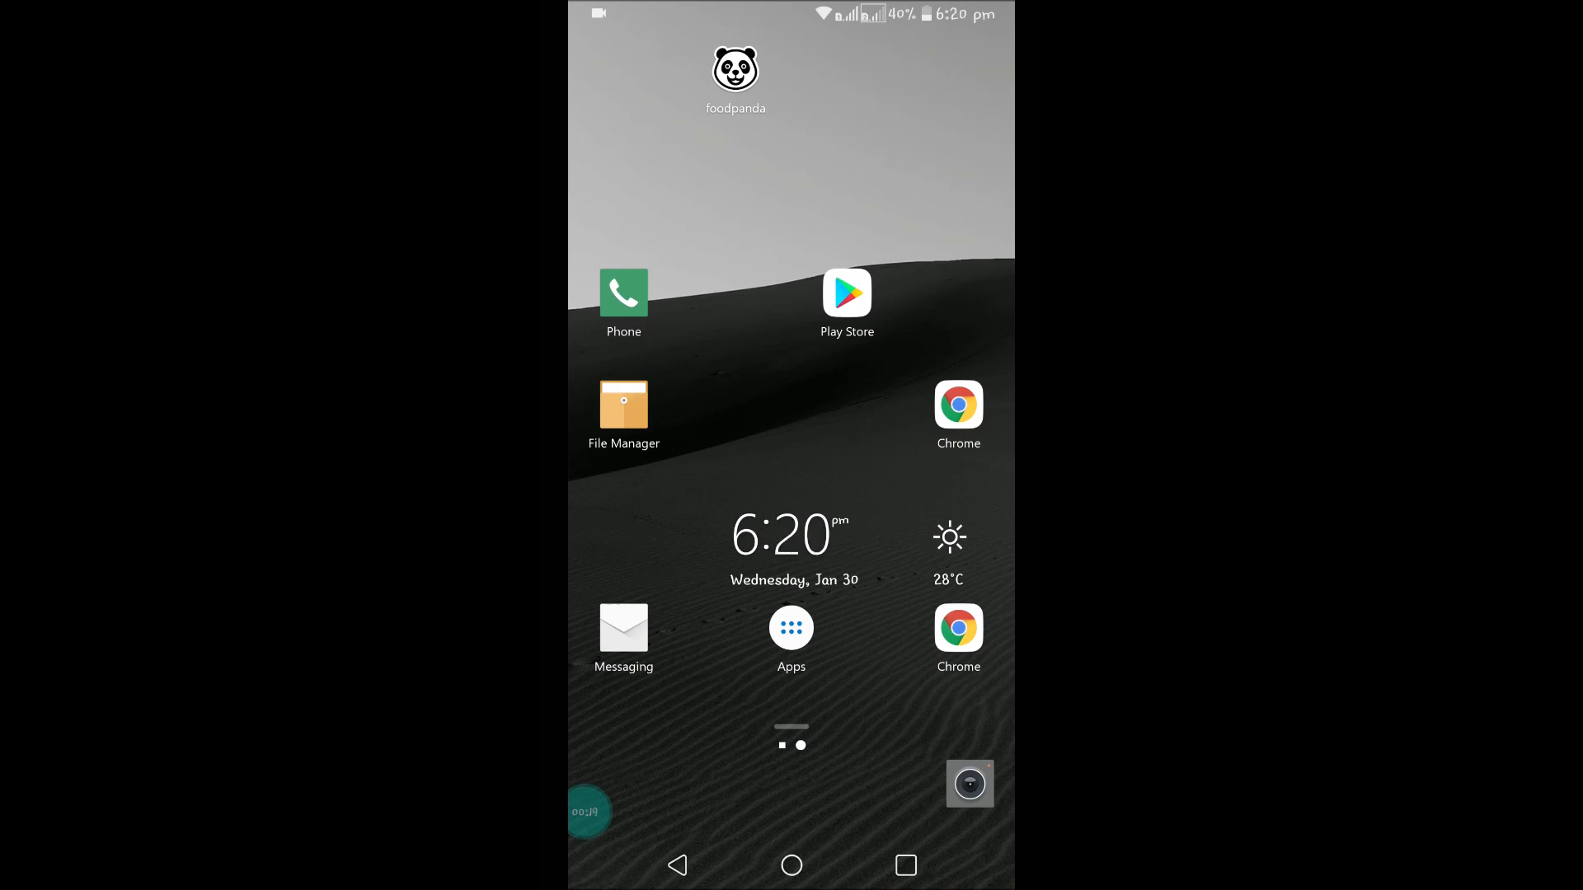
# - Launch the Gmail app from the home screen into its Primary inbox
pyautogui.click(846, 293)
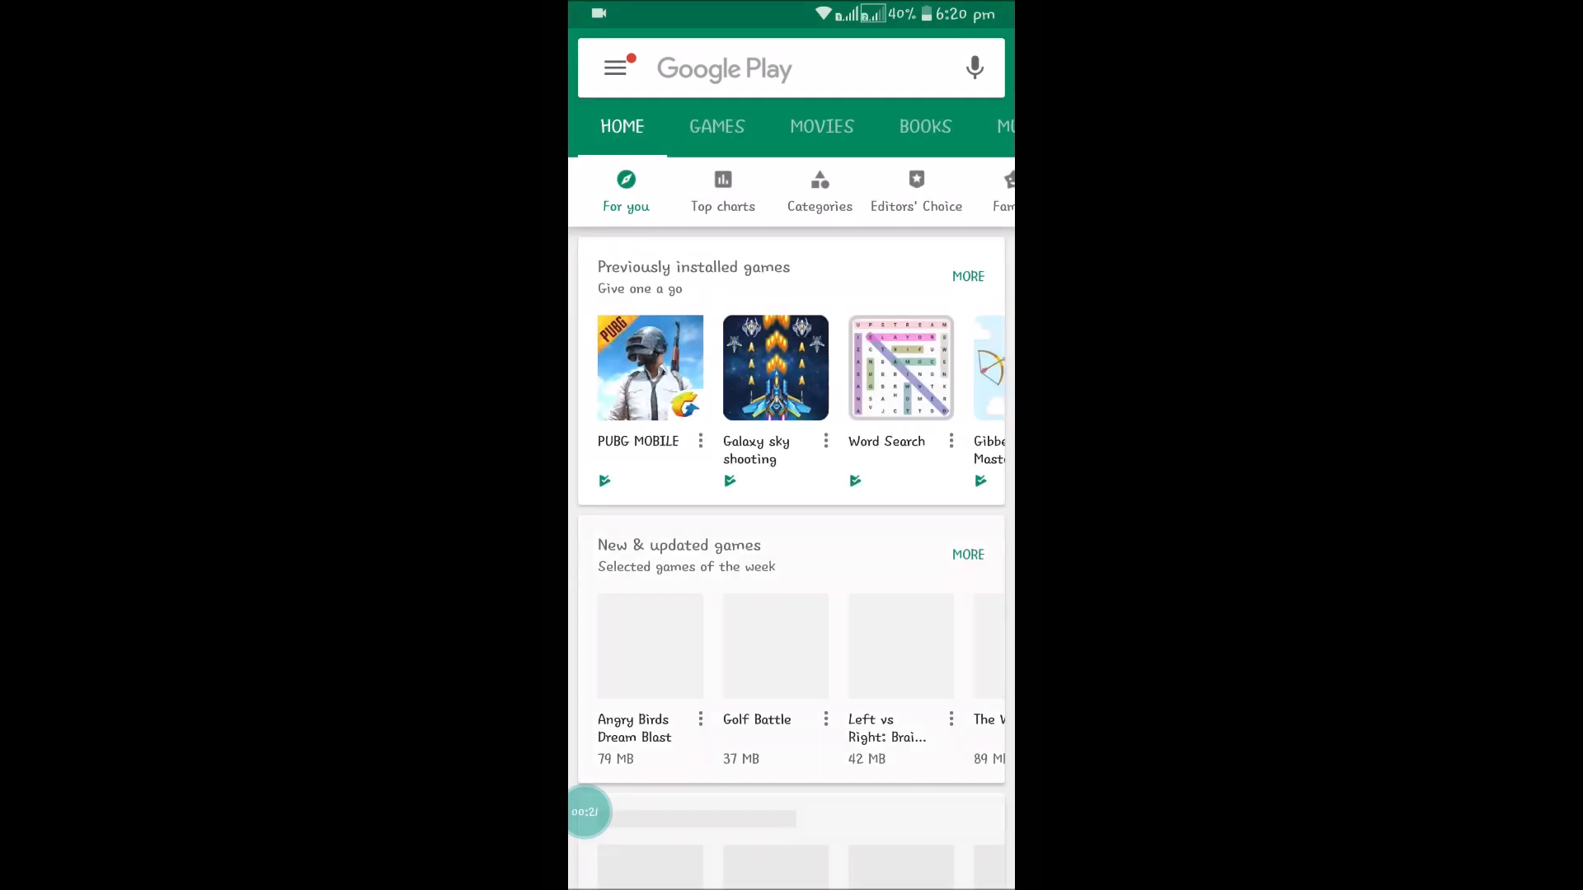
pyautogui.write('9')
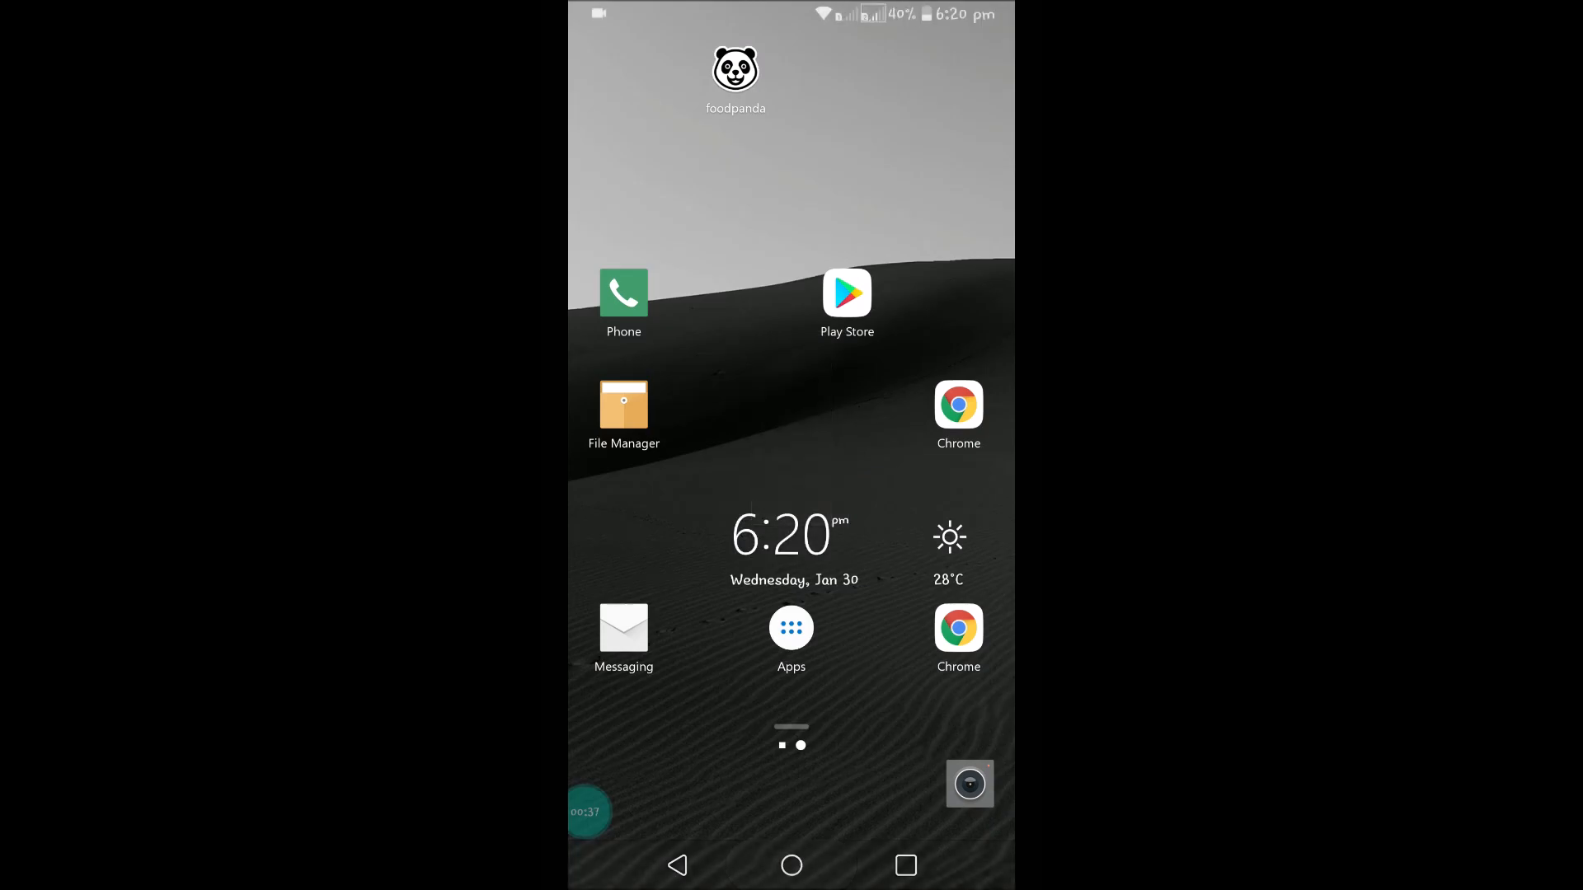
pyautogui.click(790, 631)
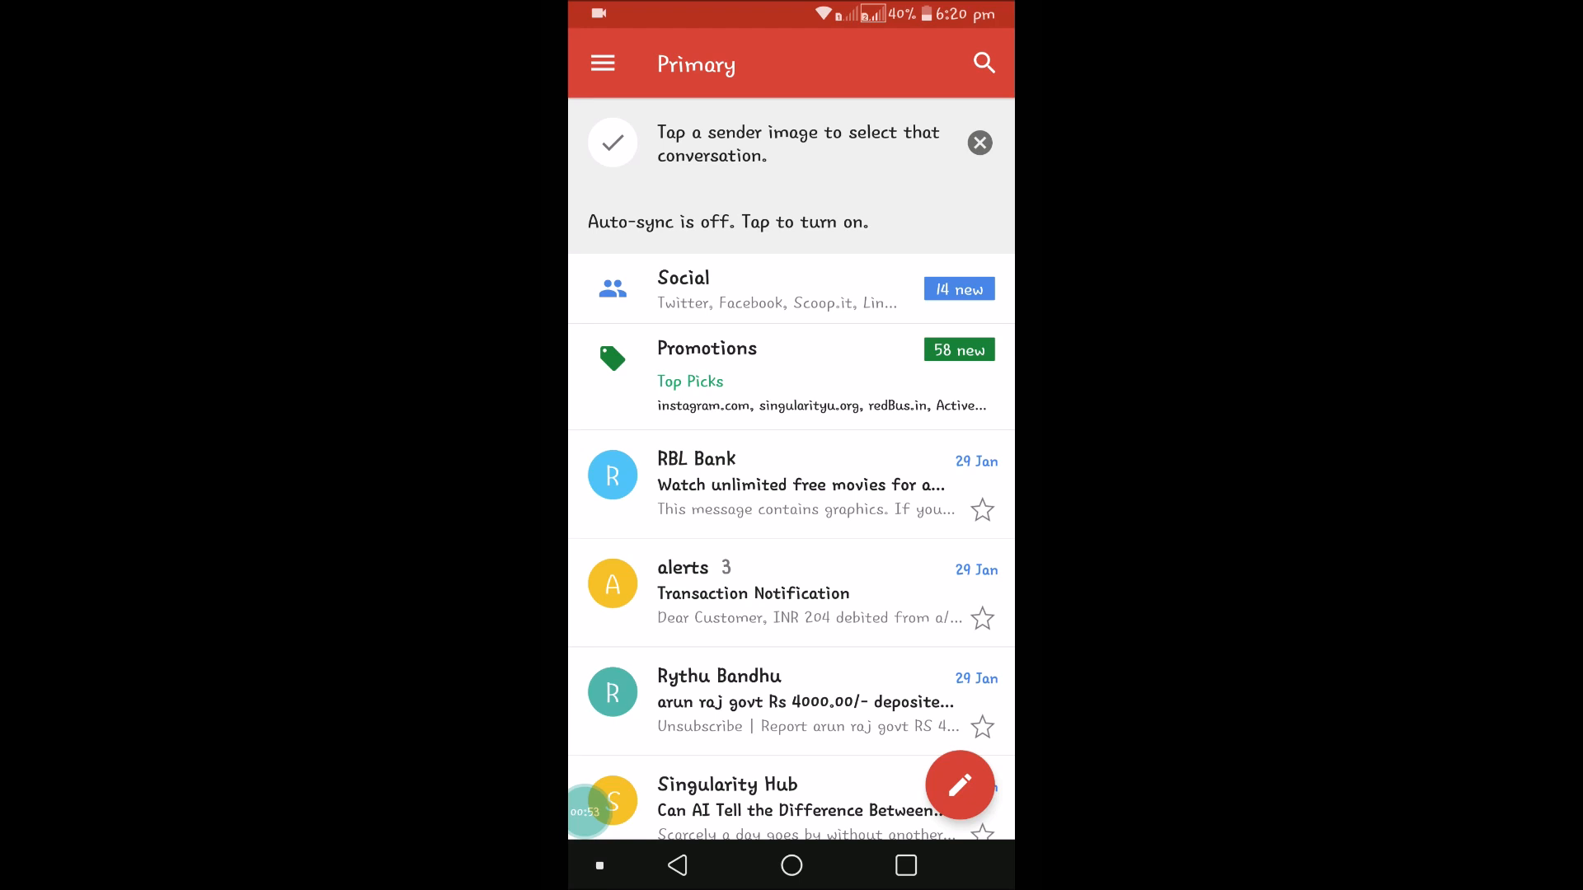
# - Reach the account's settings page through the navigation drawer's Settings entry
pyautogui.click(603, 64)
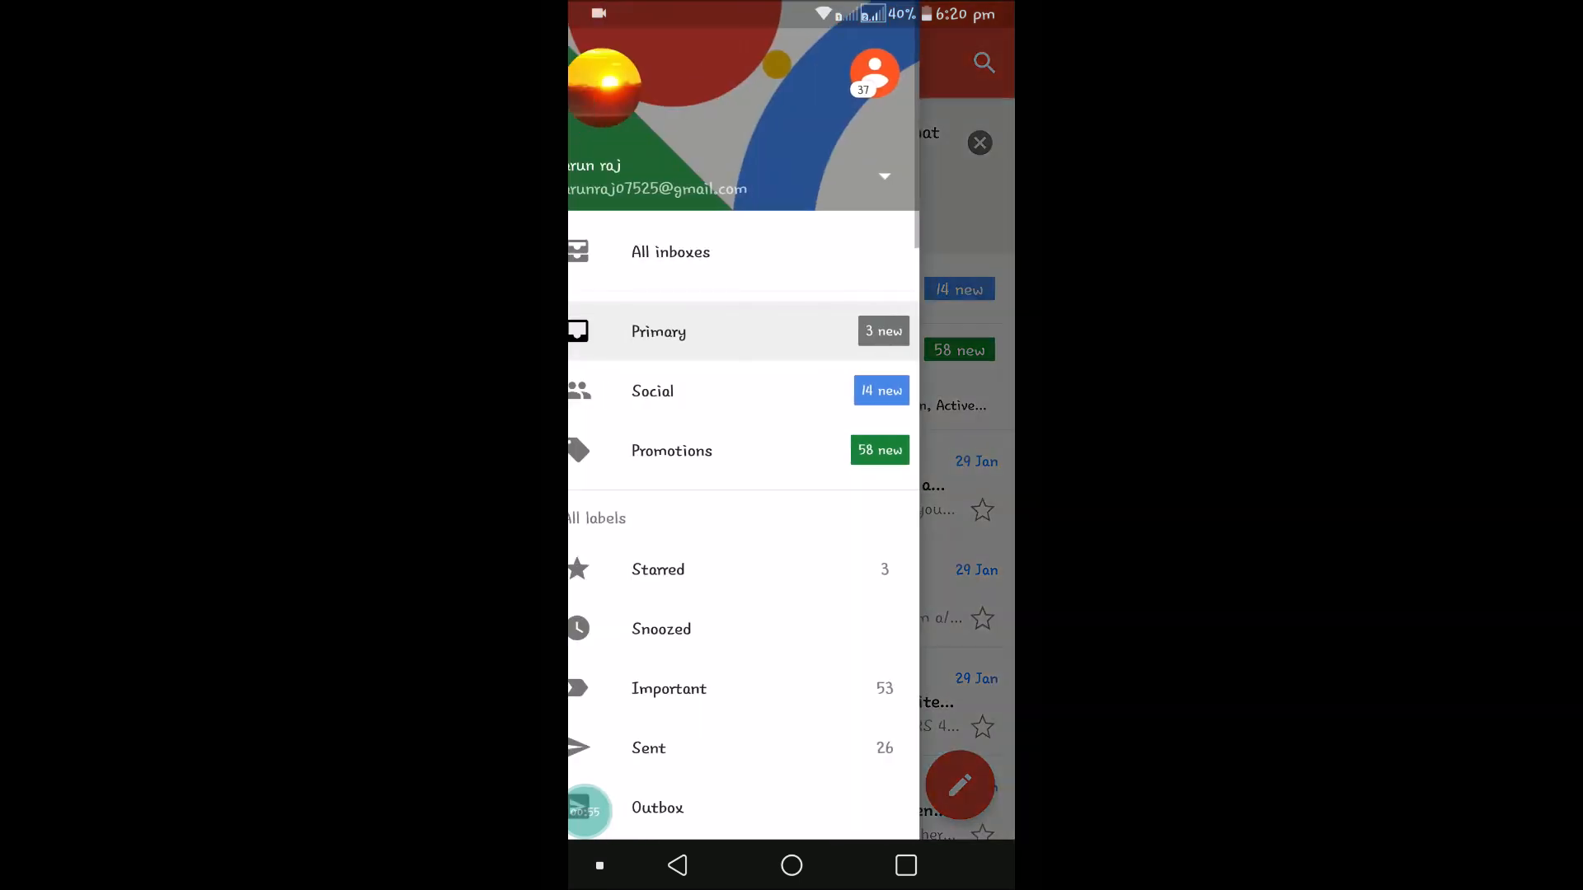
pyautogui.scroll(-3)
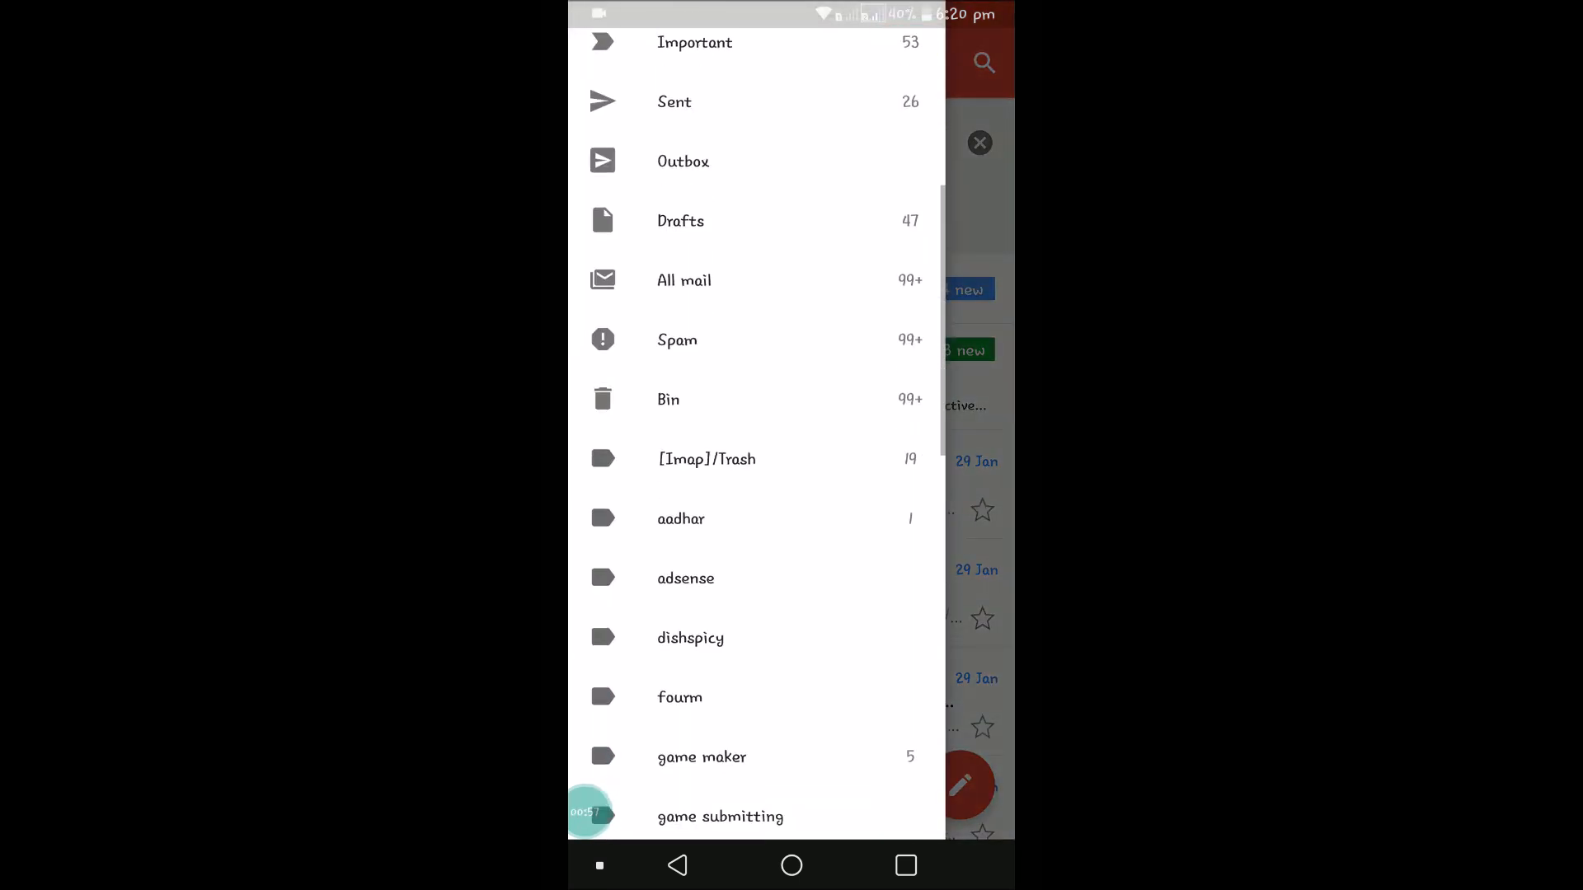
pyautogui.scroll(-3)
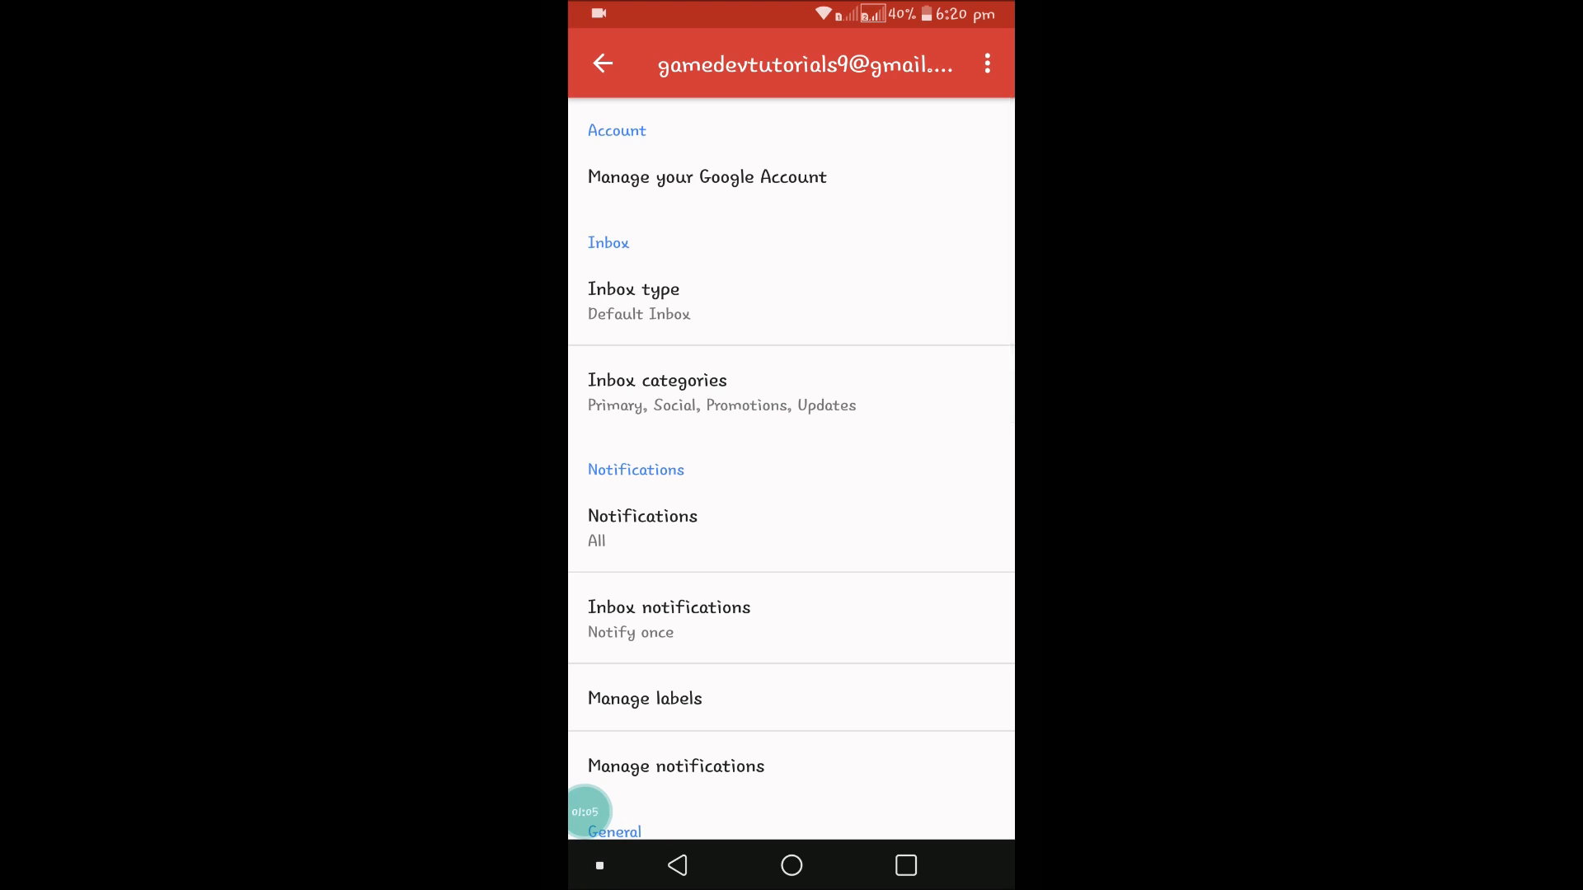
# - Enable Sync Gmail under Data usage and return to the accounts list
pyautogui.scroll(-3)
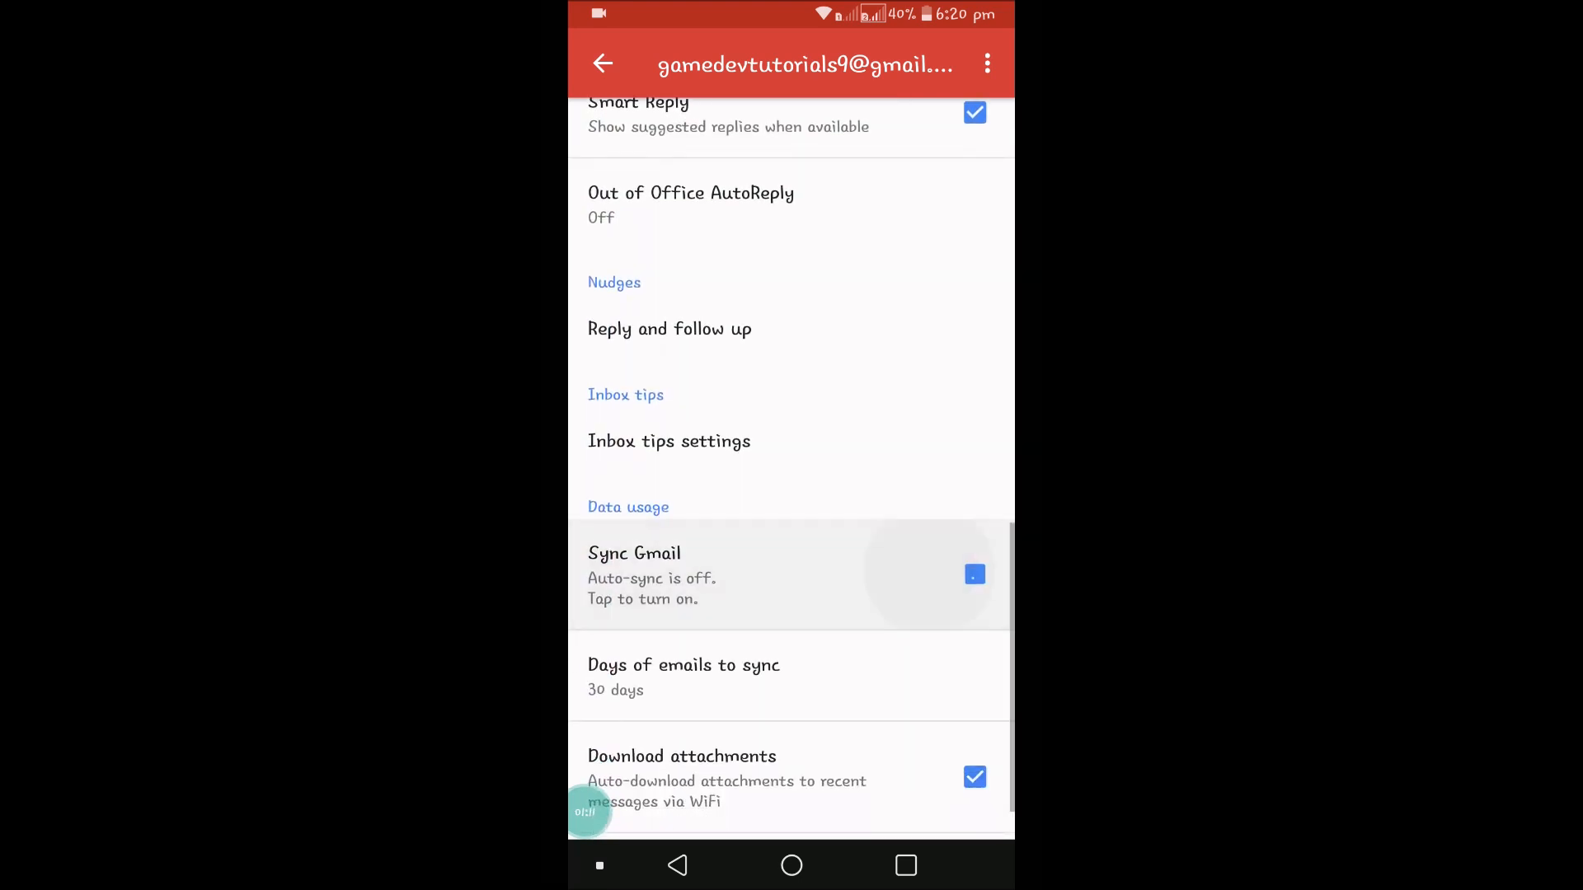
pyautogui.click(973, 574)
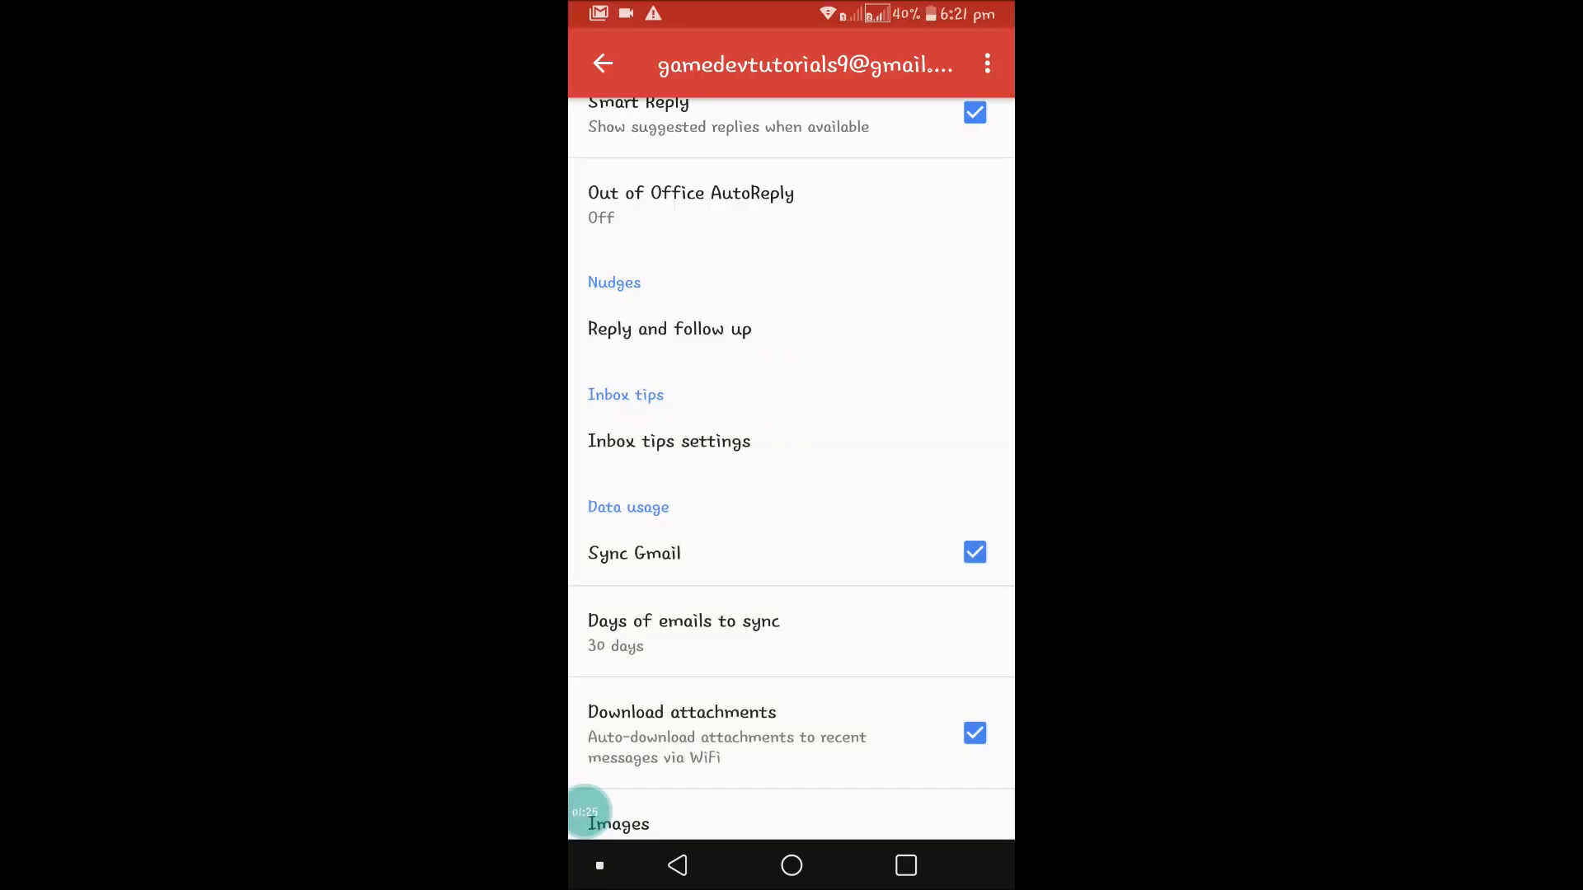
pyautogui.click(603, 63)
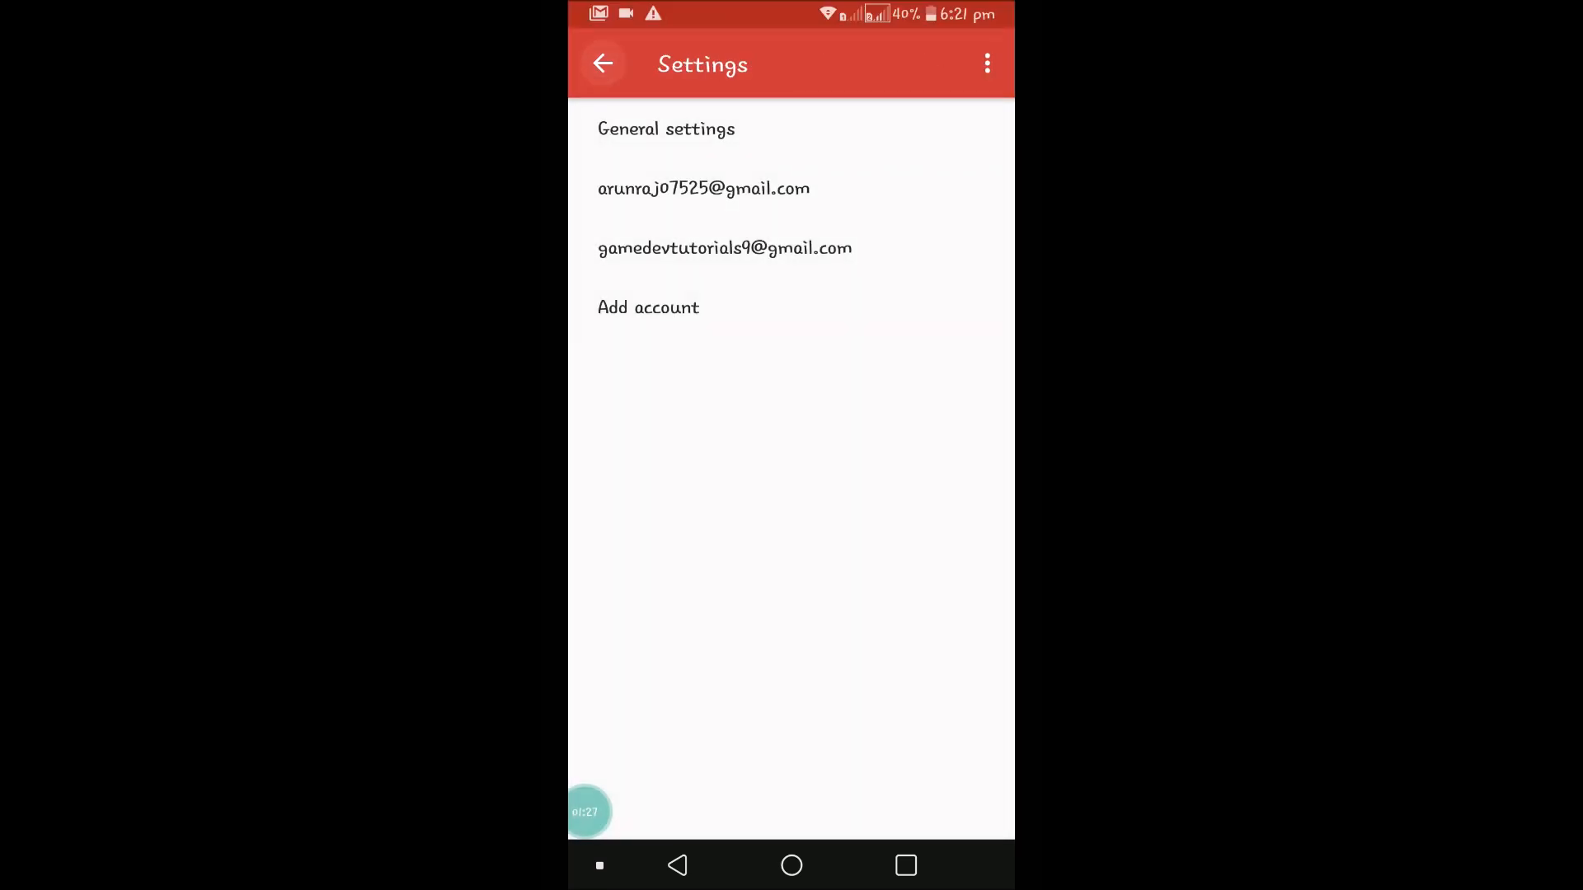
# - Exit Gmail to the home screen and pull down the quick settings shade
pyautogui.click(604, 63)
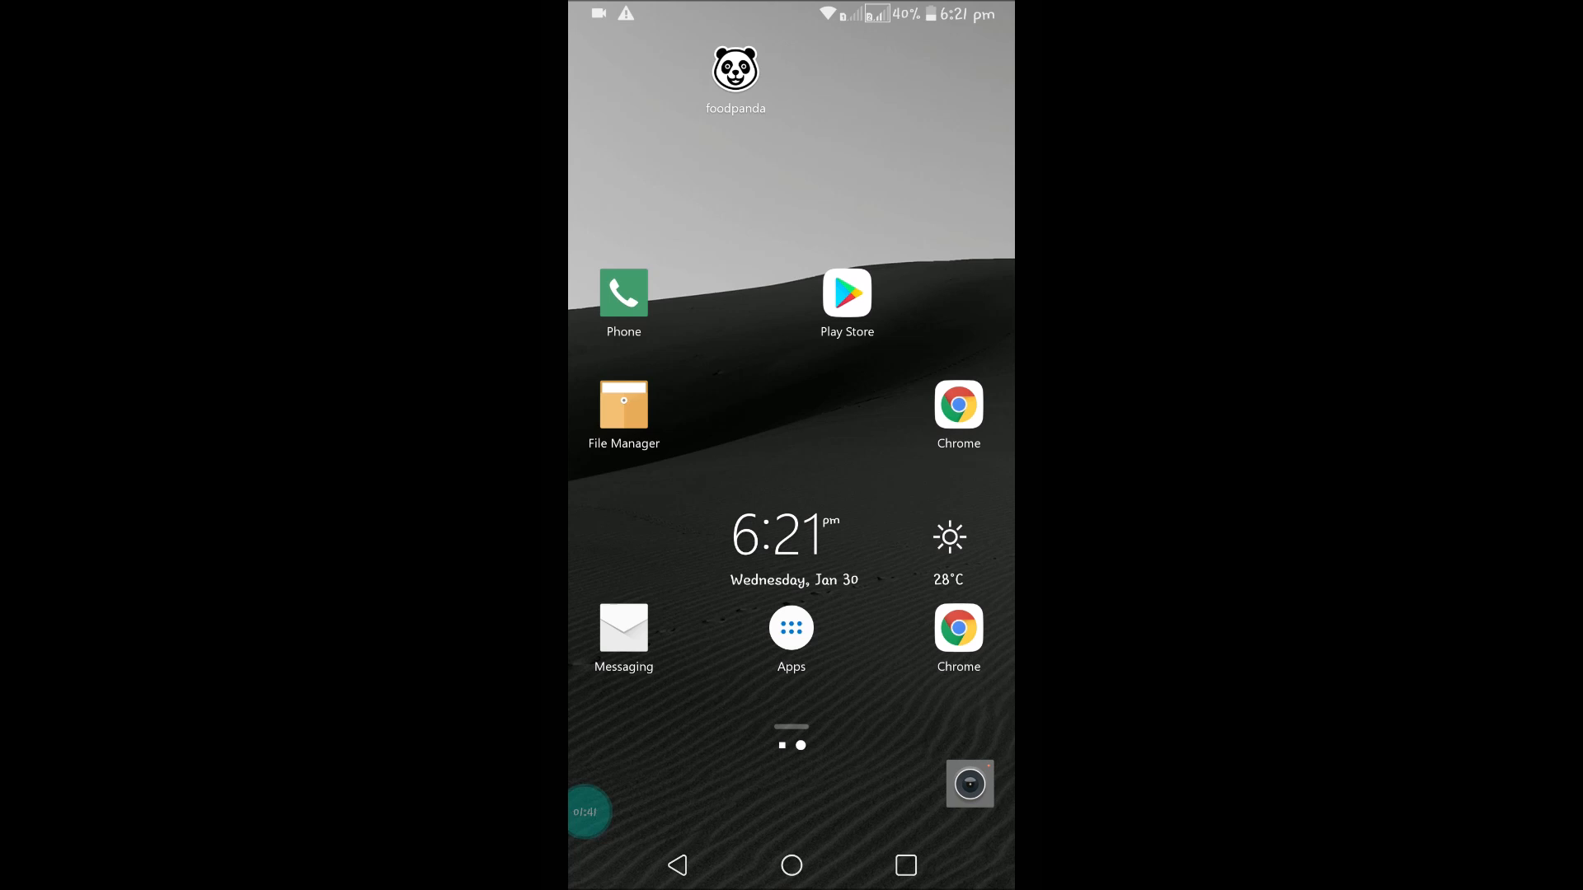
pyautogui.moveTo(792, 15); pyautogui.dragTo(792, 353)
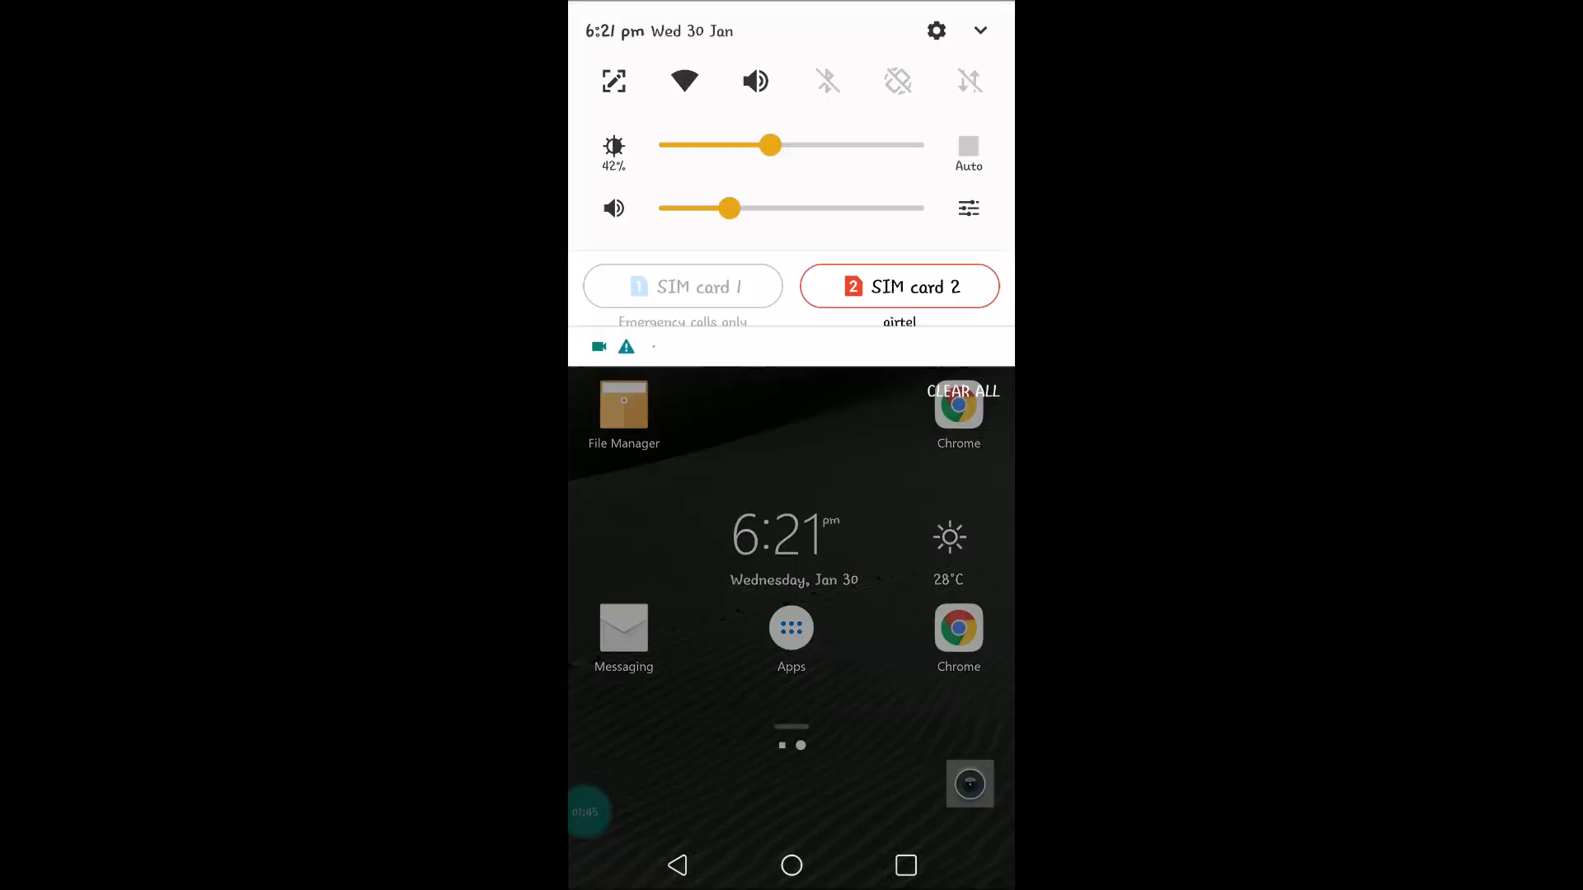
# - Expand the quick settings shade fully to show the notifications beneath
pyautogui.click(977, 30)
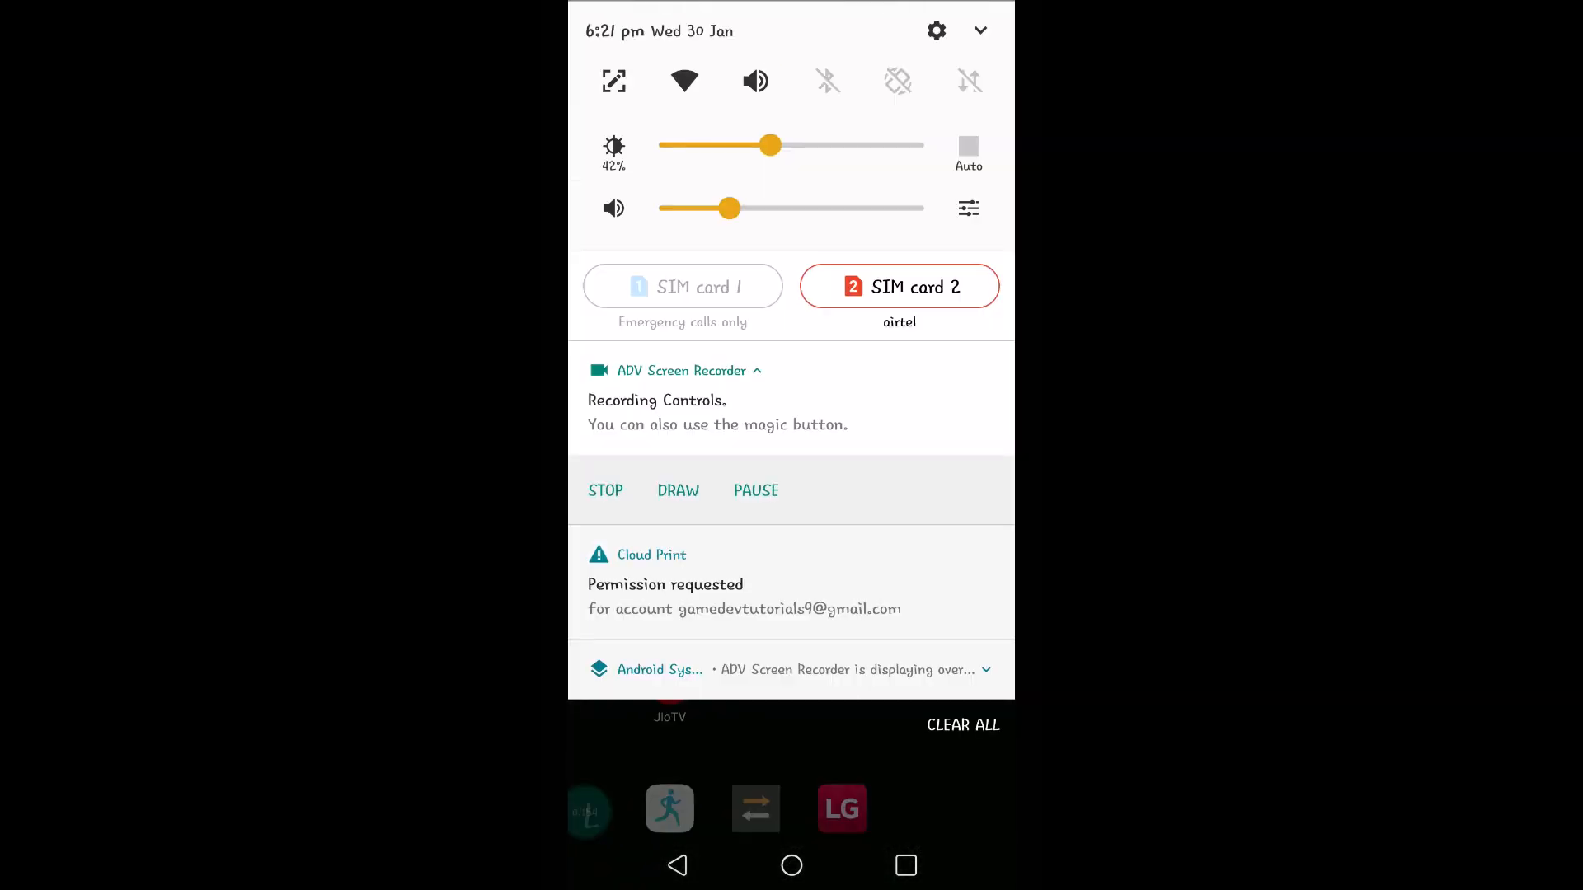
# - Reach Gmail's app info page via Settings > Apps & notifications
pyautogui.click(936, 30)
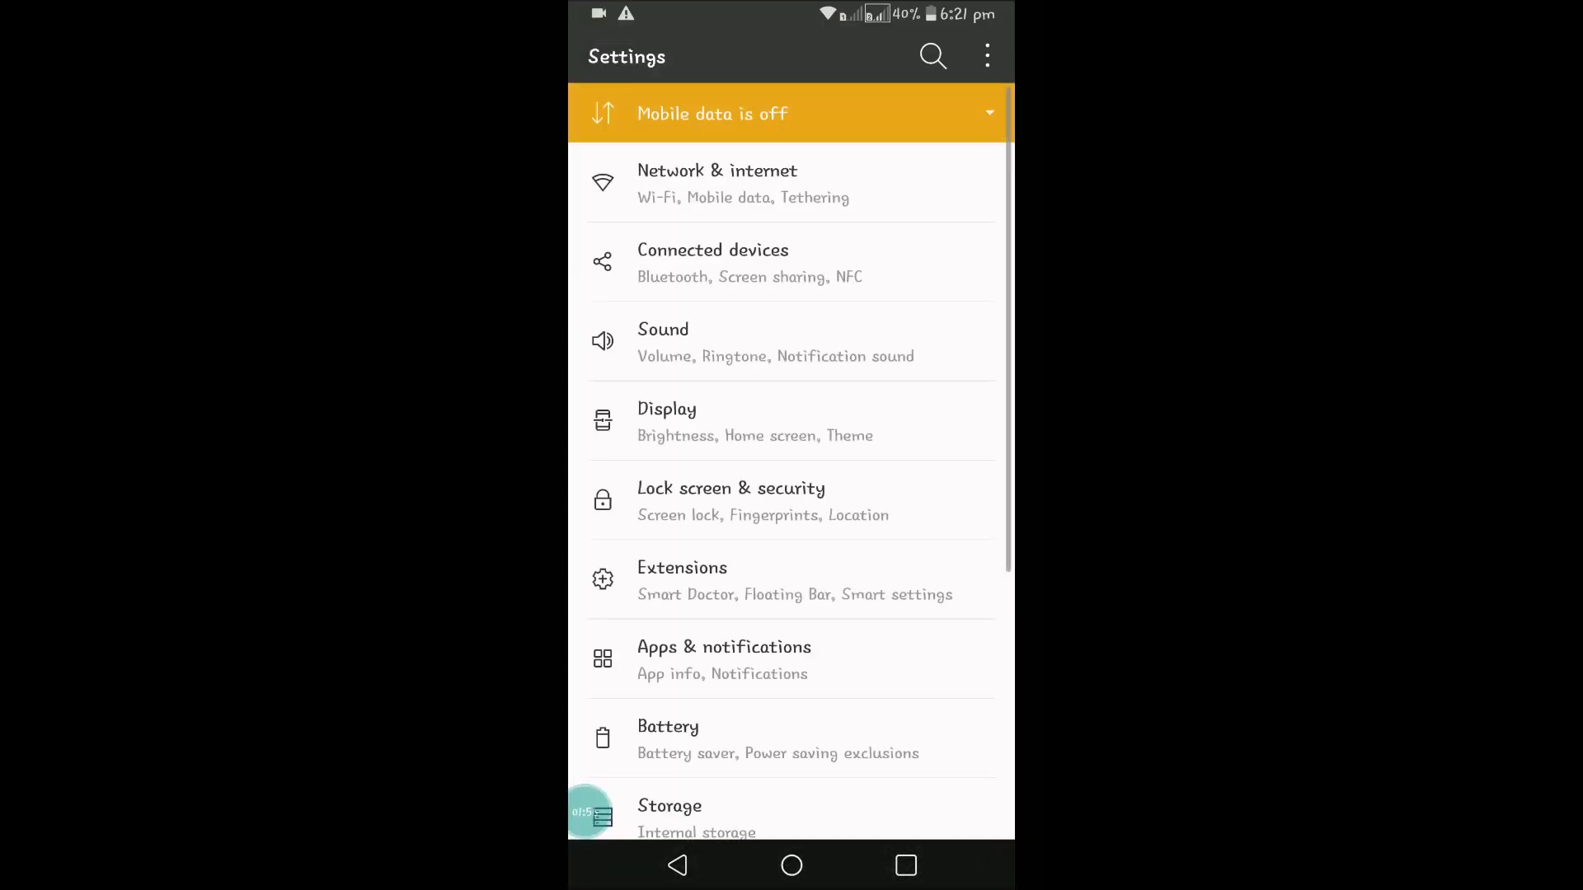
pyautogui.scroll(-3)
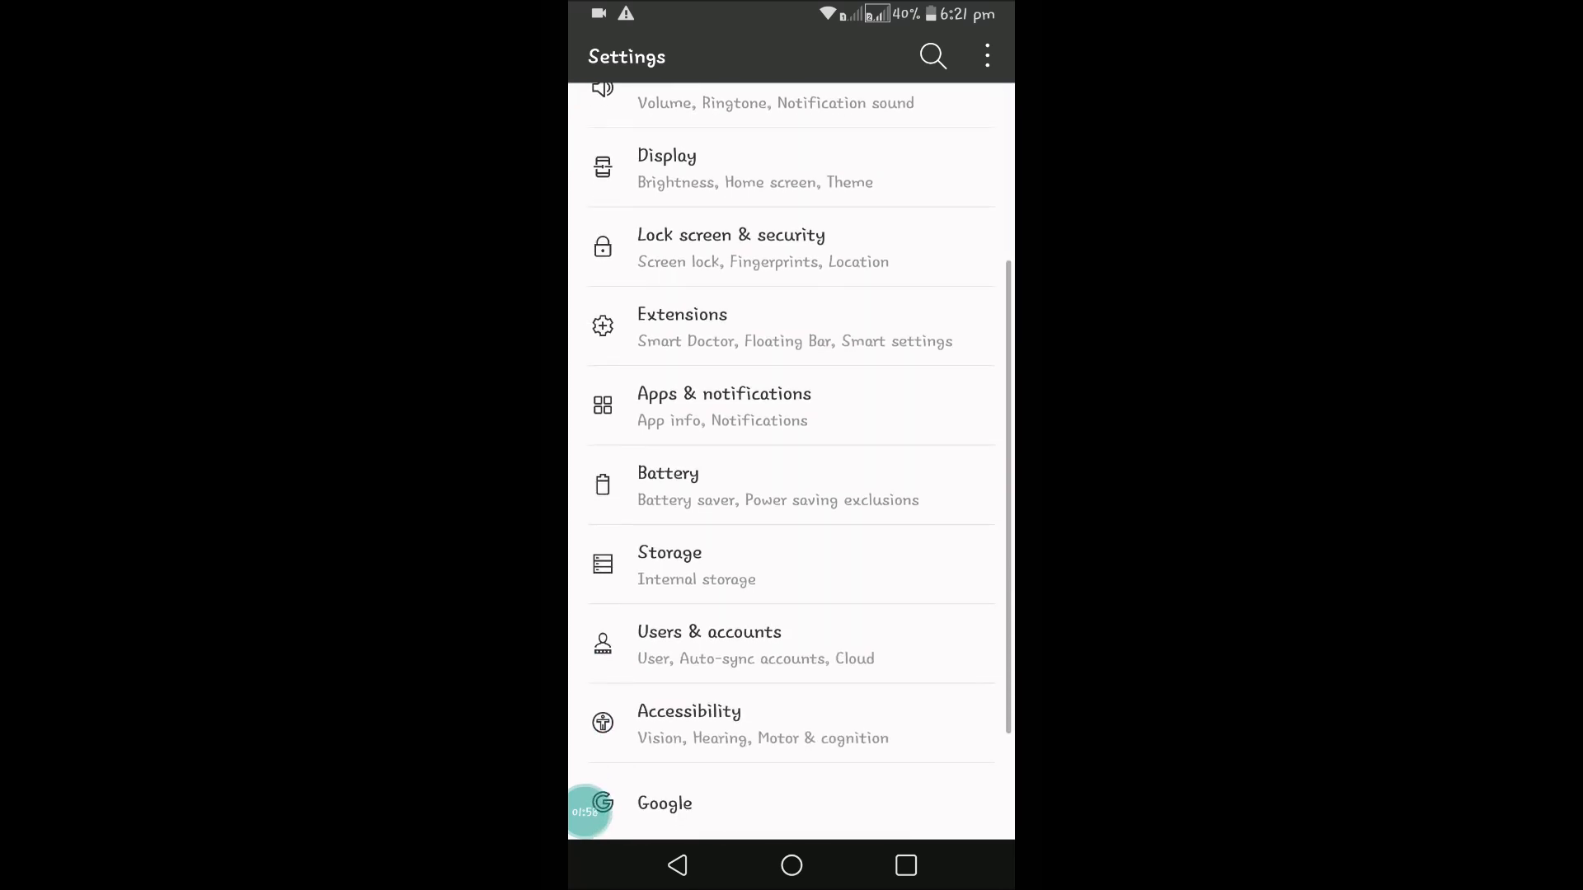
pyautogui.click(724, 406)
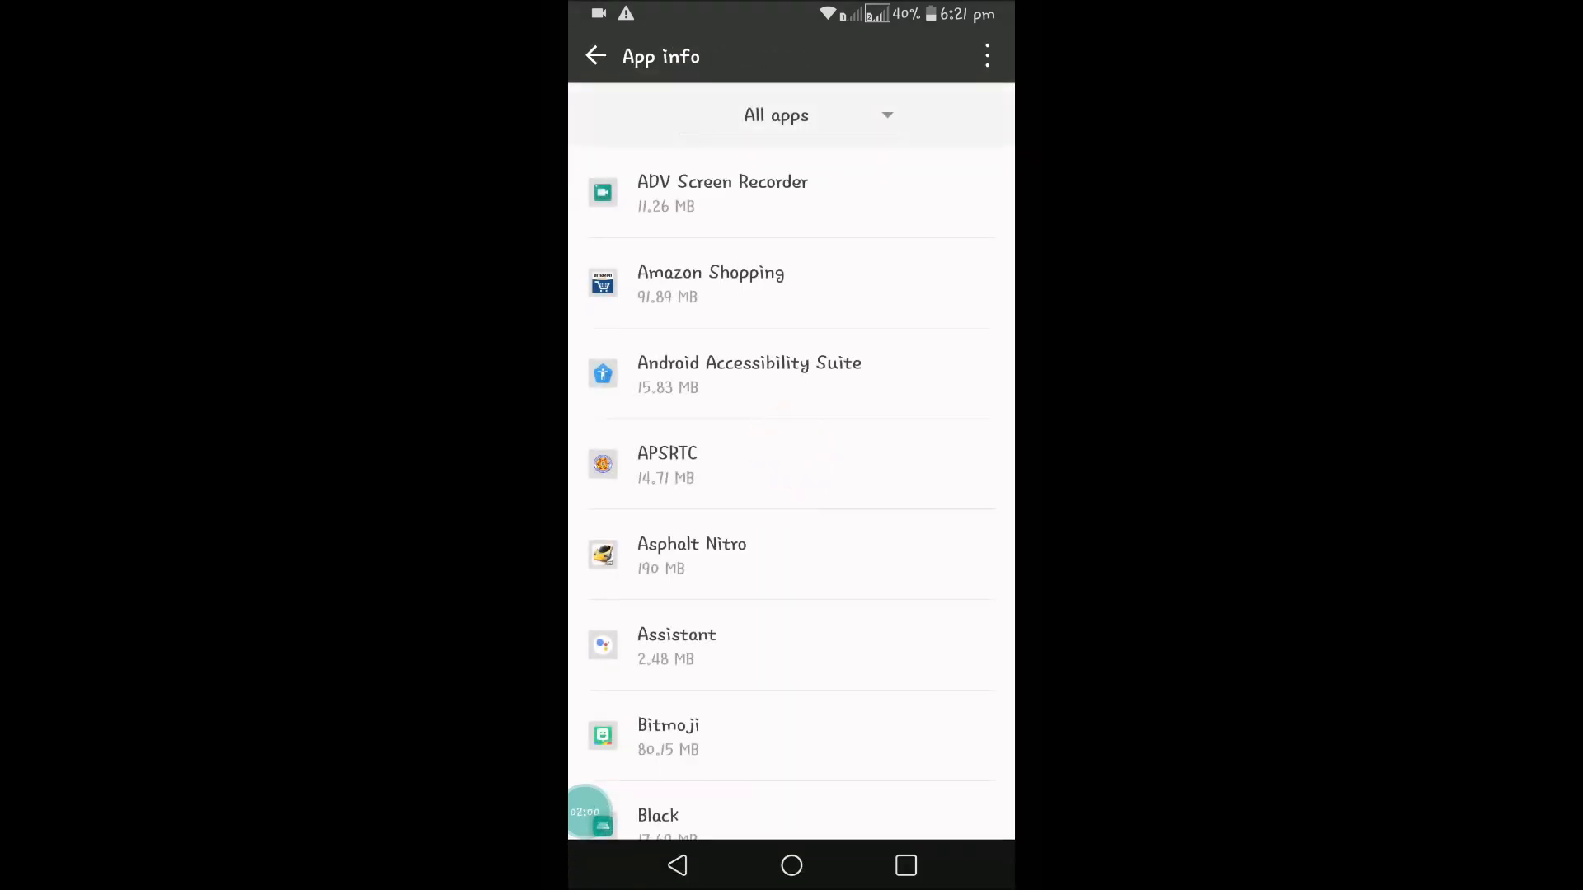
pyautogui.scroll(-3)
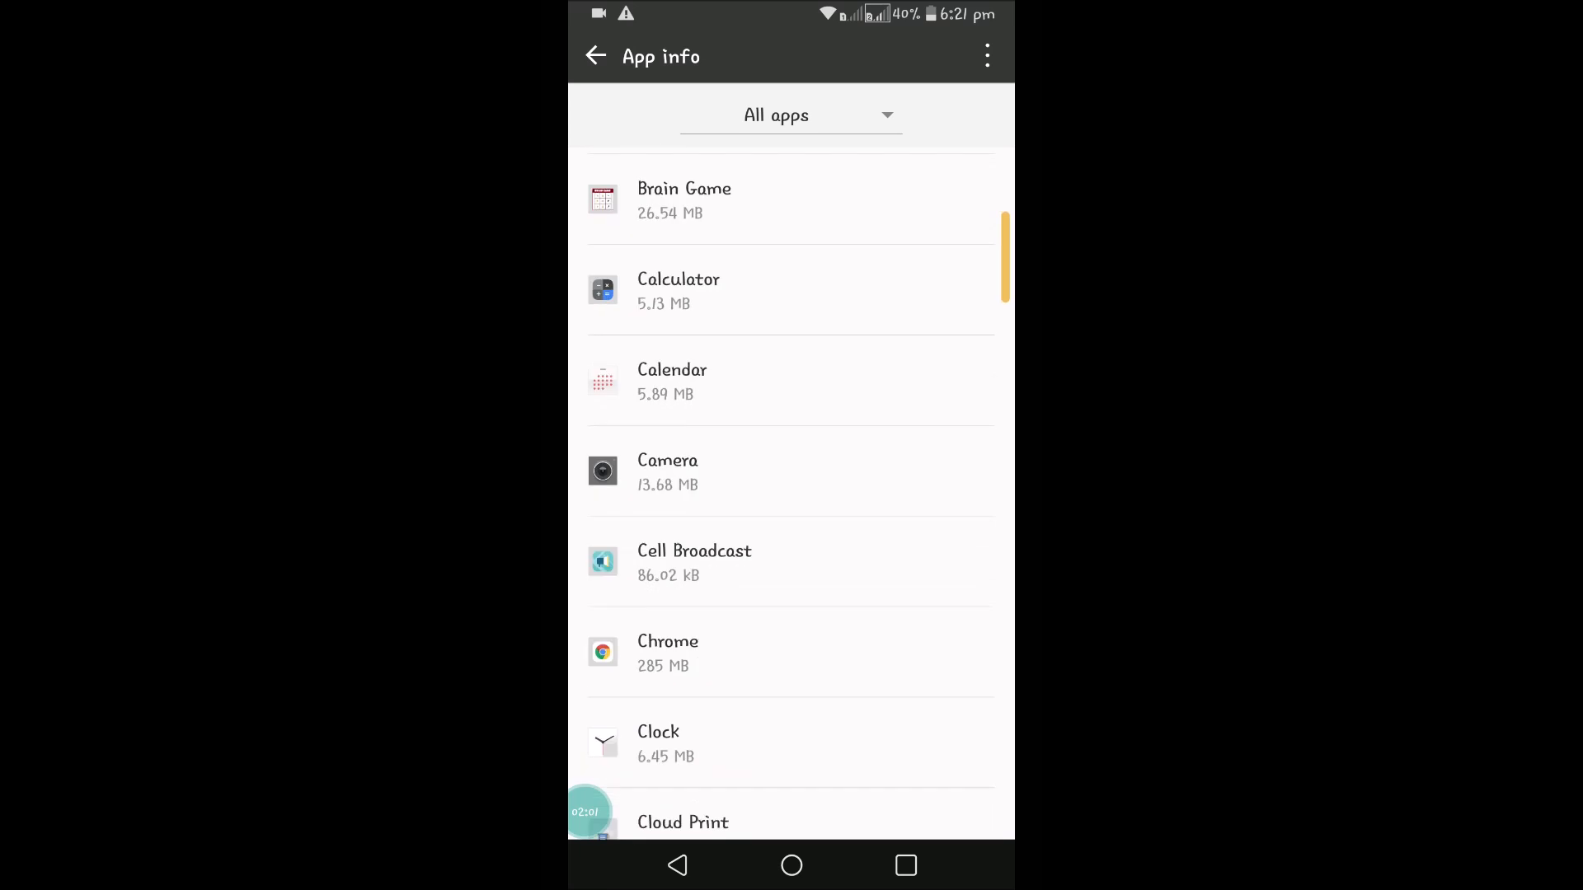
pyautogui.scroll(-3)
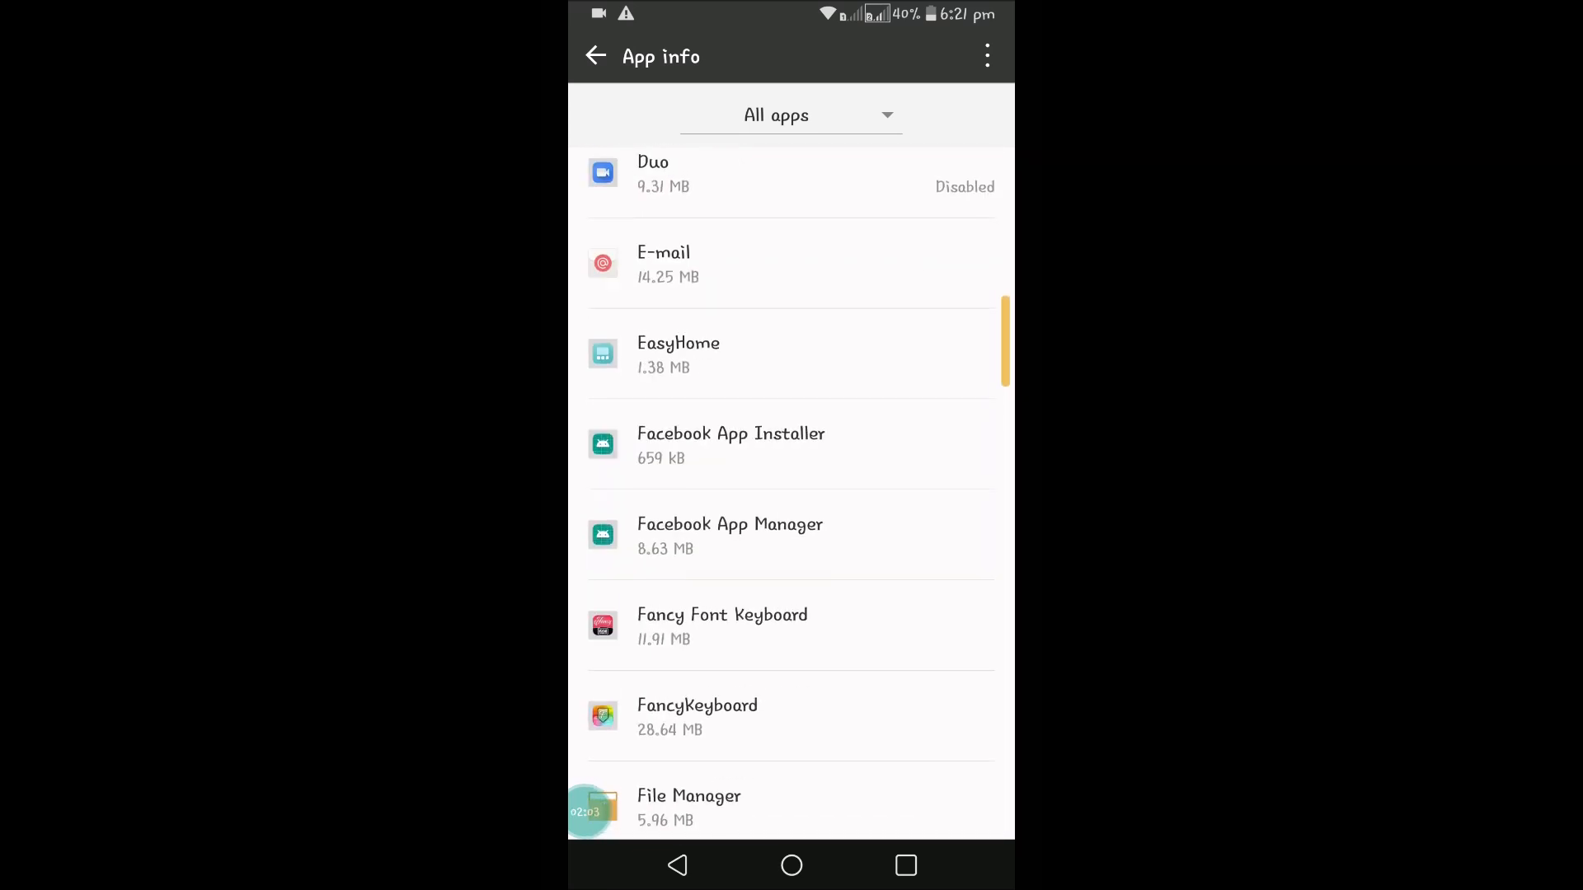
pyautogui.scroll(-3)
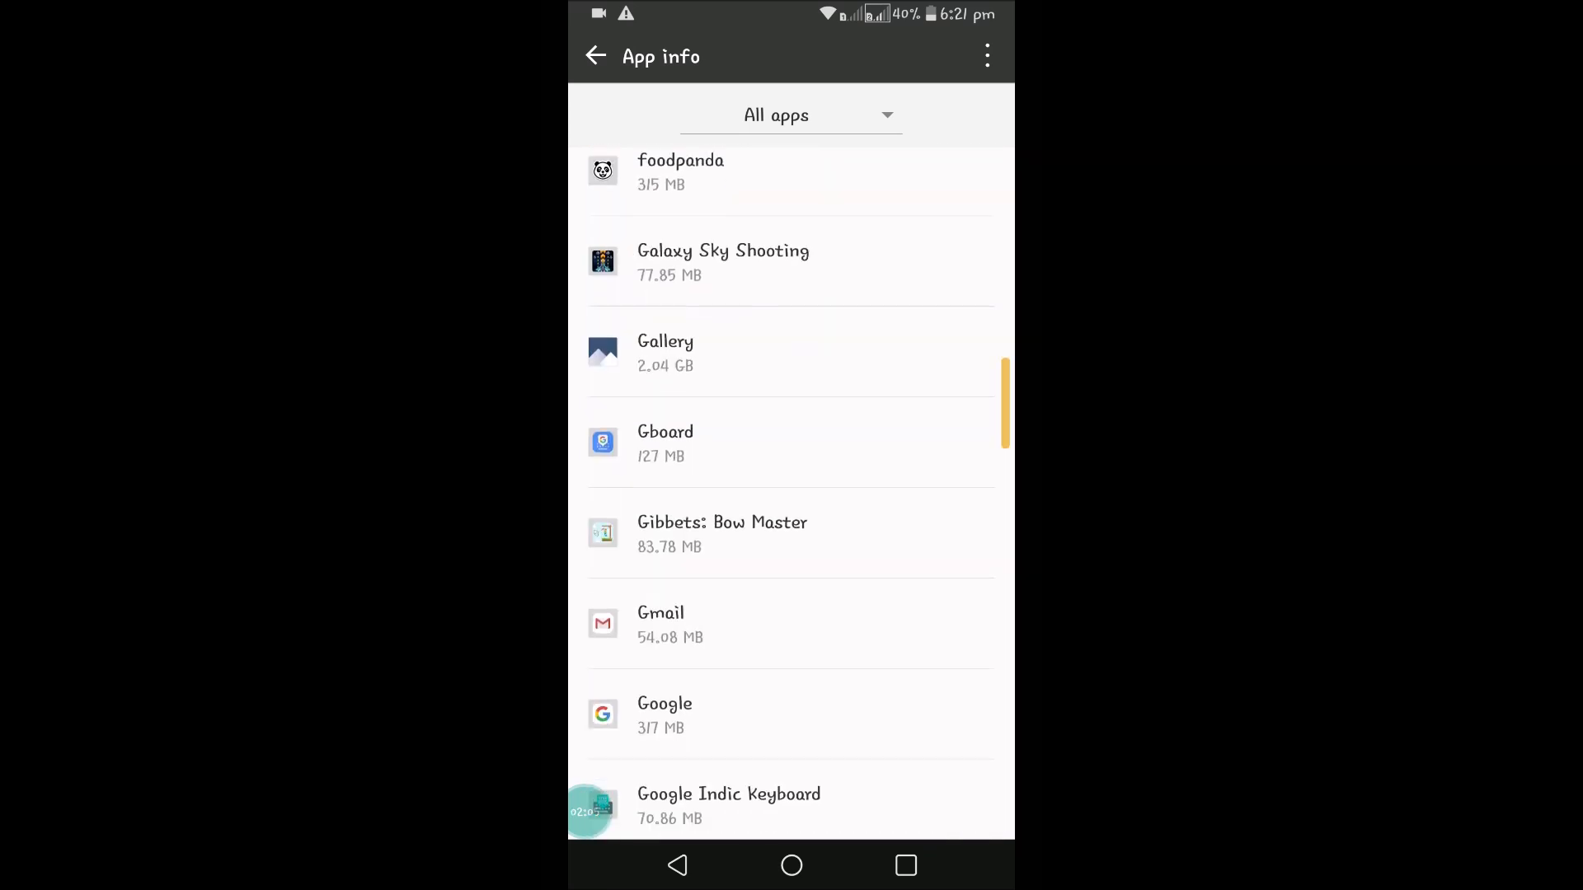
pyautogui.click(661, 623)
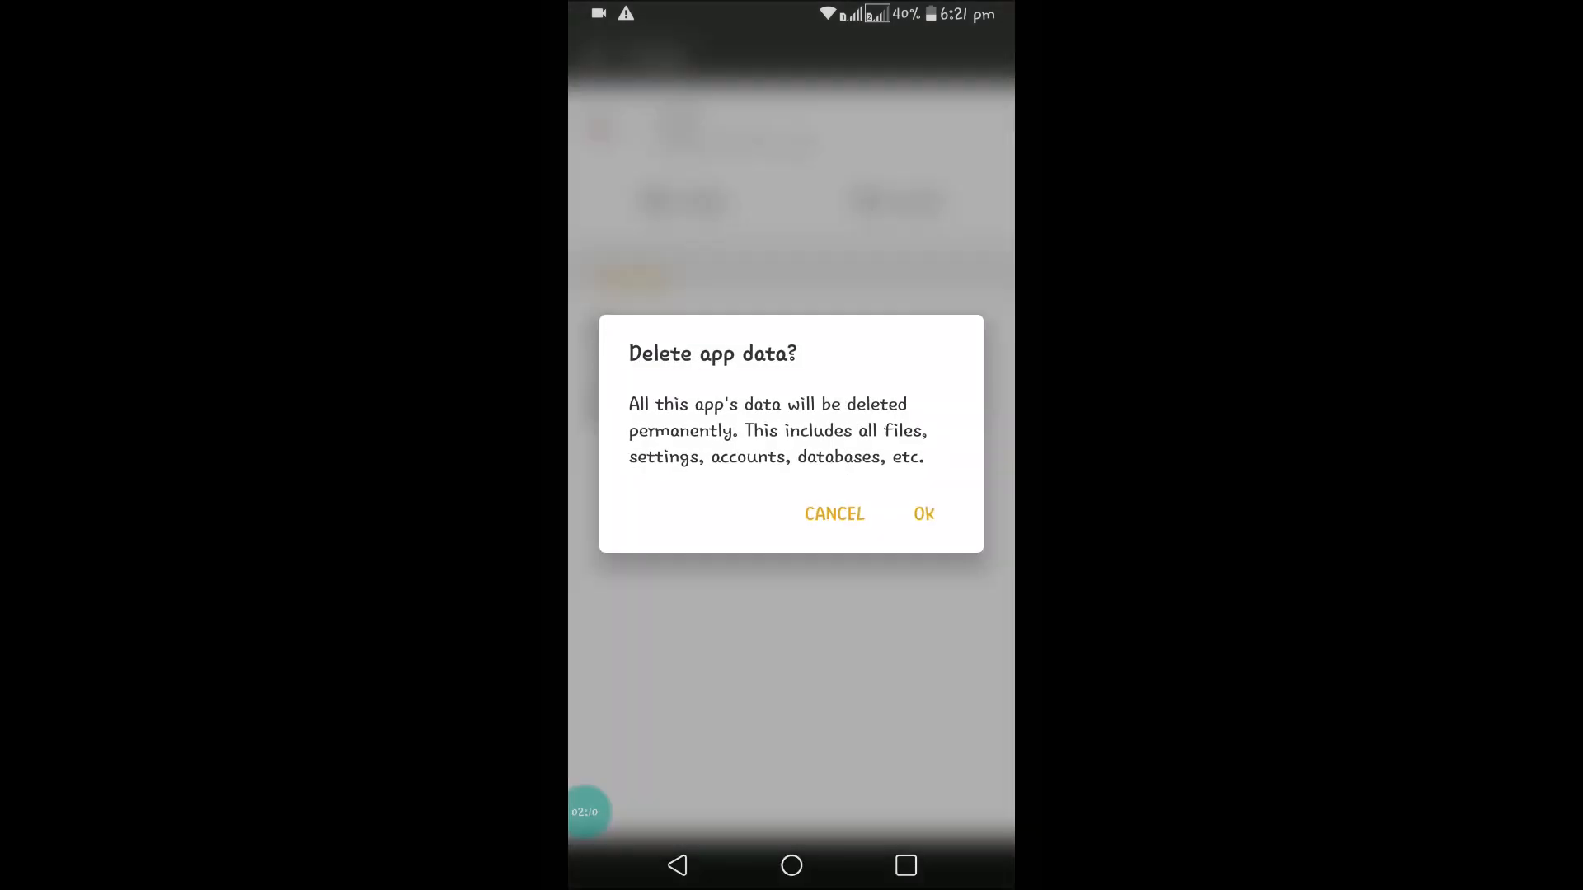
# - Clear Gmail's stored data so storage reads 0 B
pyautogui.click(923, 515)
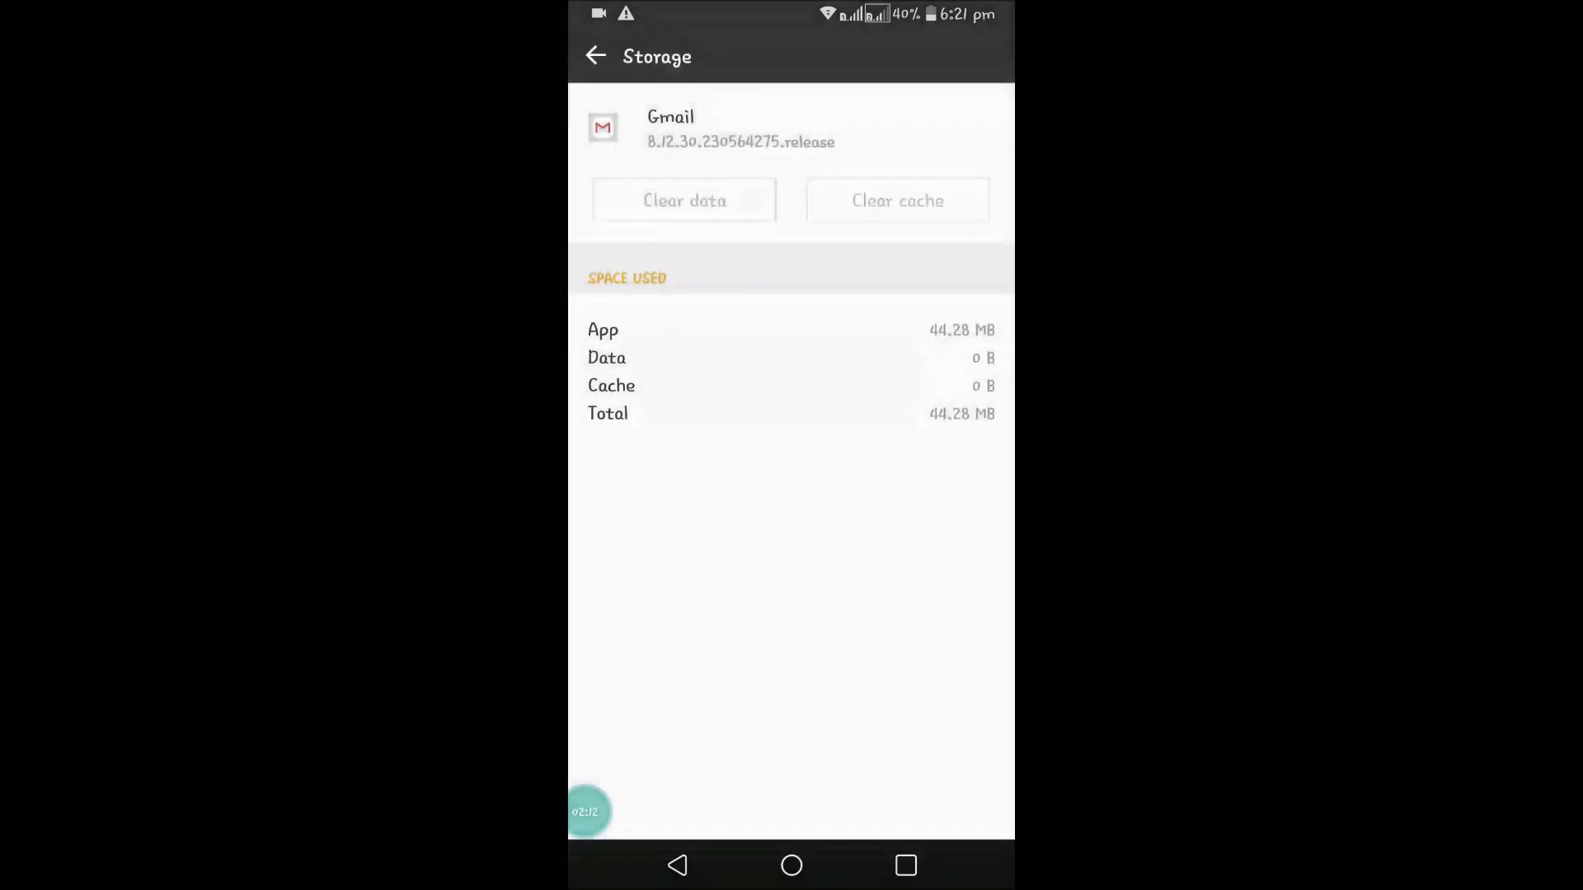